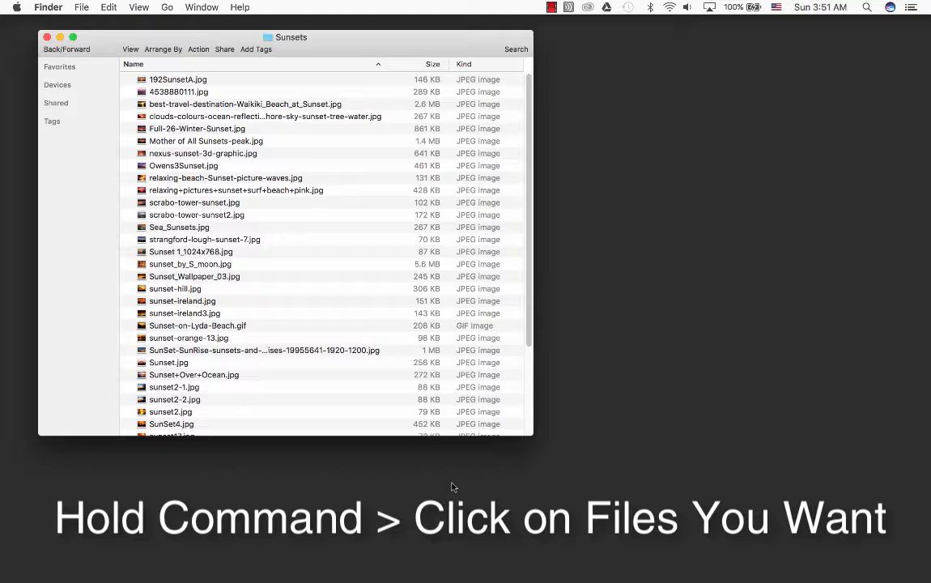
mouse_move(198, 147)
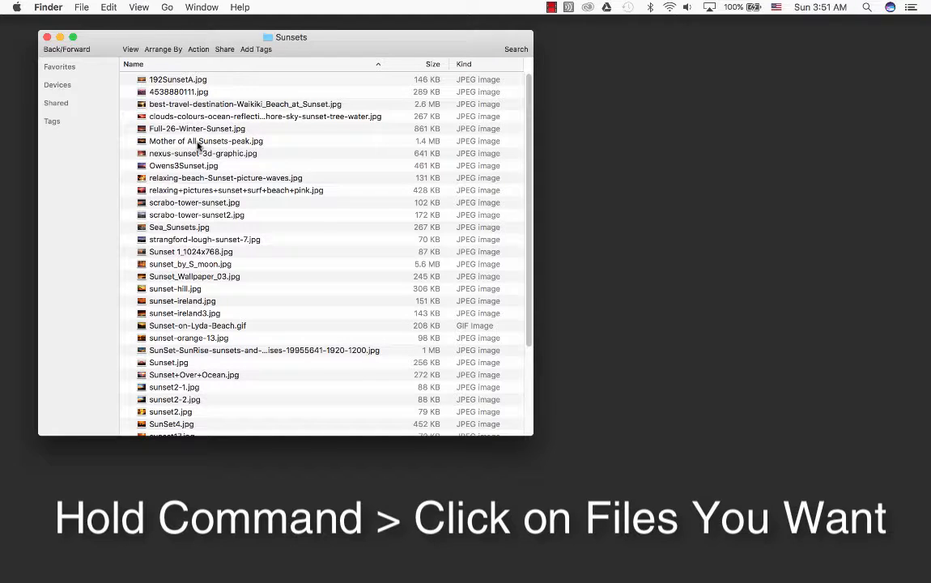
Command-click Mother of All Sunsets-peak.jpg and other sunset files, ending with only sunset-orange-13.jpg selected.
left_click(206, 141)
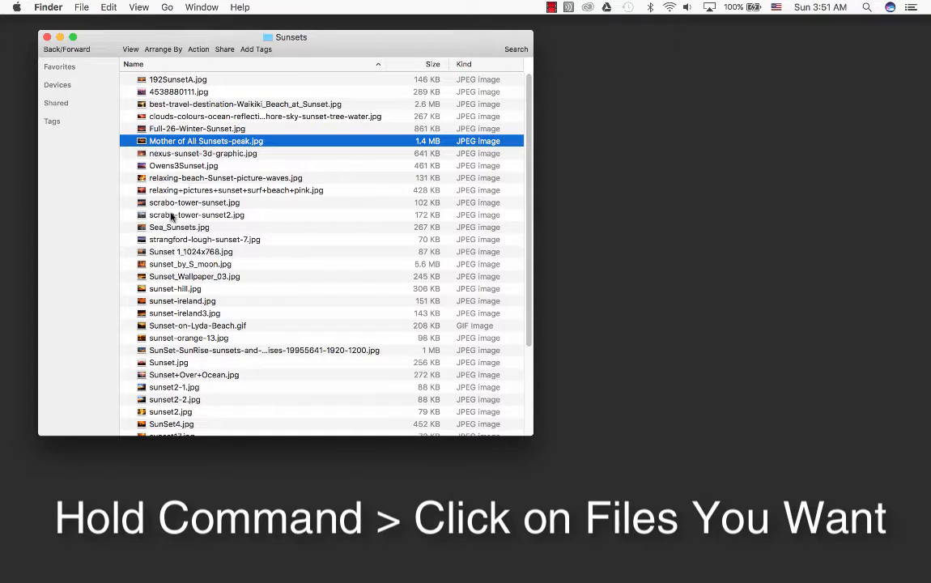
left_click(265, 350)
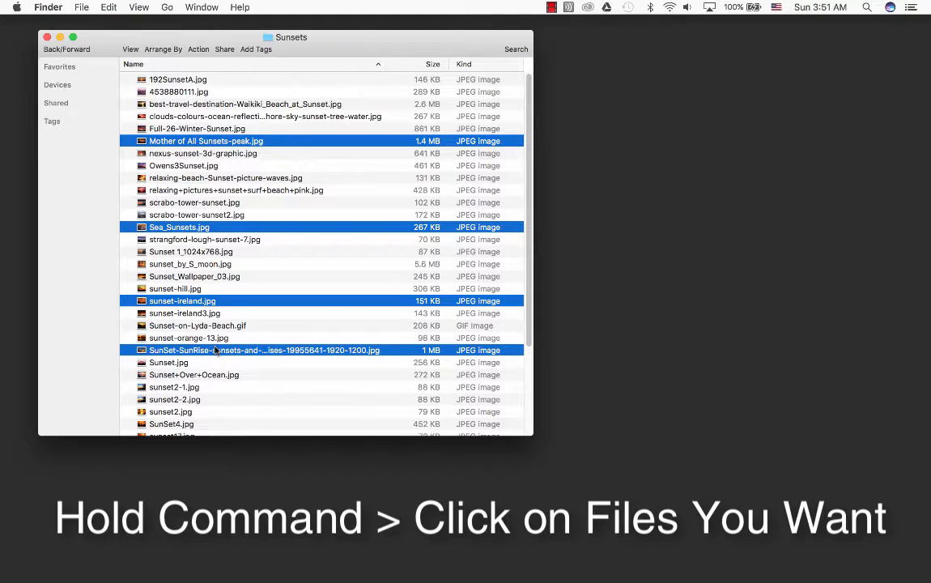
left_click(189, 338)
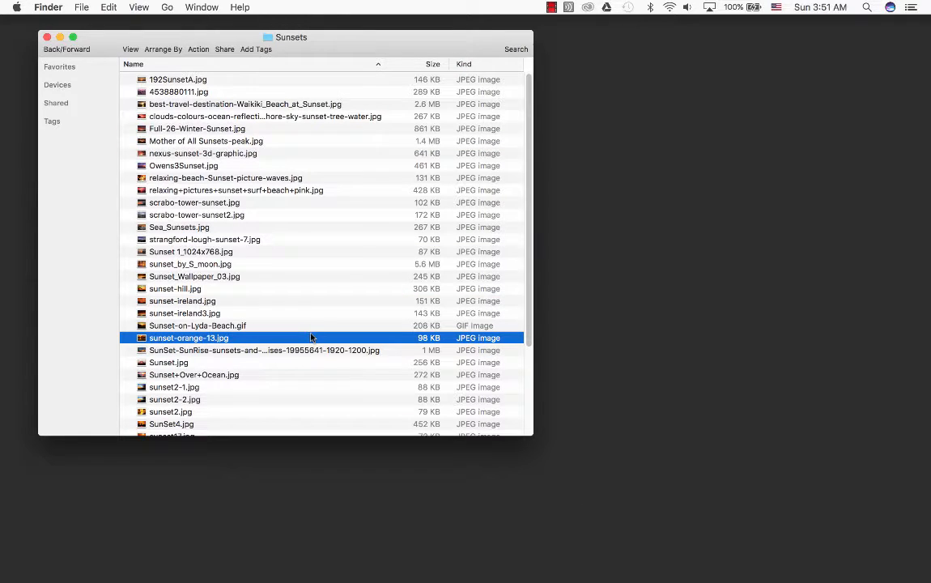
mouse_move(279, 164)
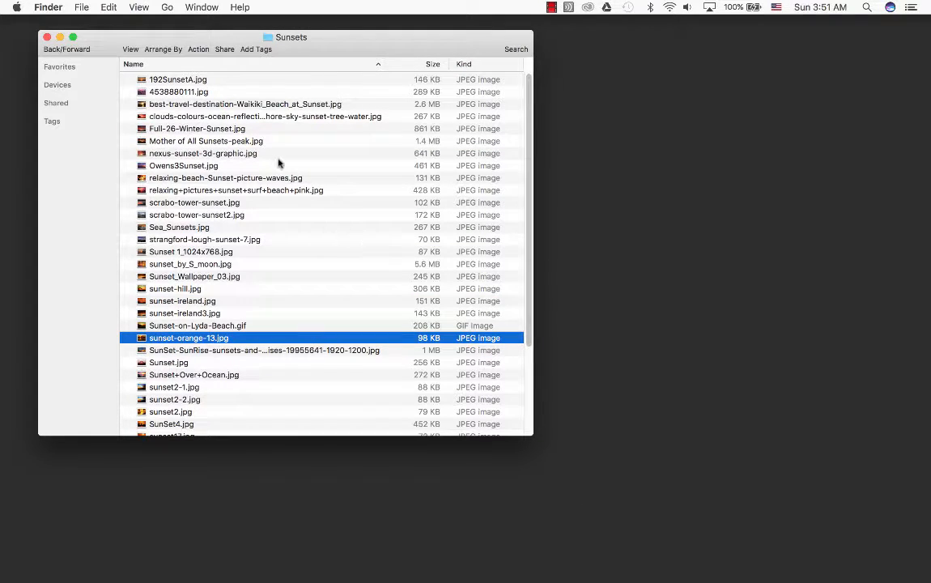
Select the twelve files from the Waikiki Beach sunset image through Sea_Sunsets.jpg with Shift-click.
left_click(246, 104)
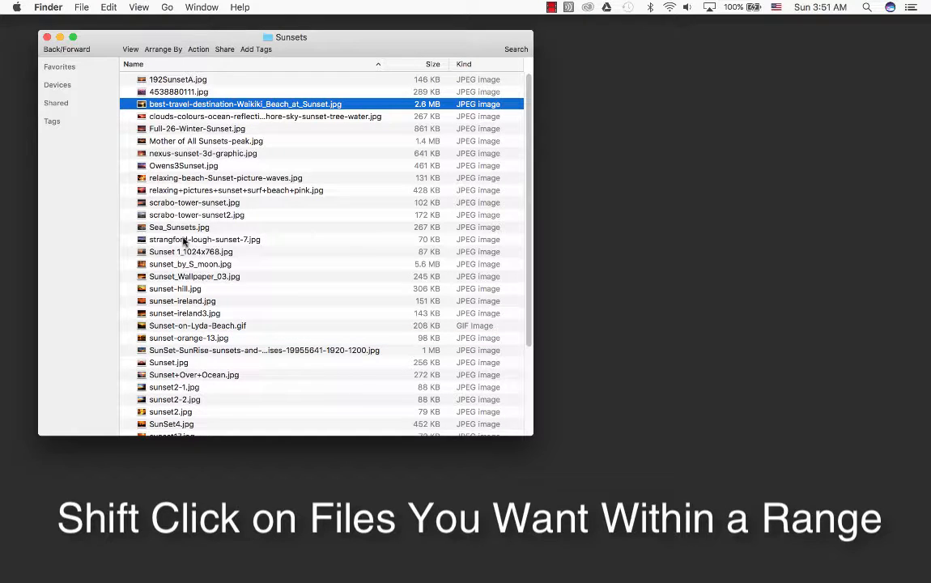
mouse_move(178, 231)
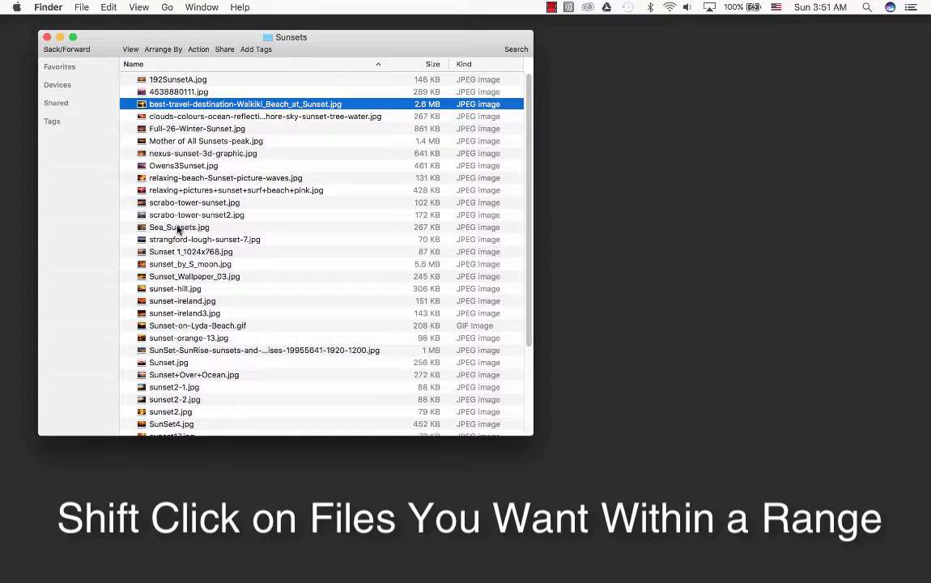
left_click(178, 227)
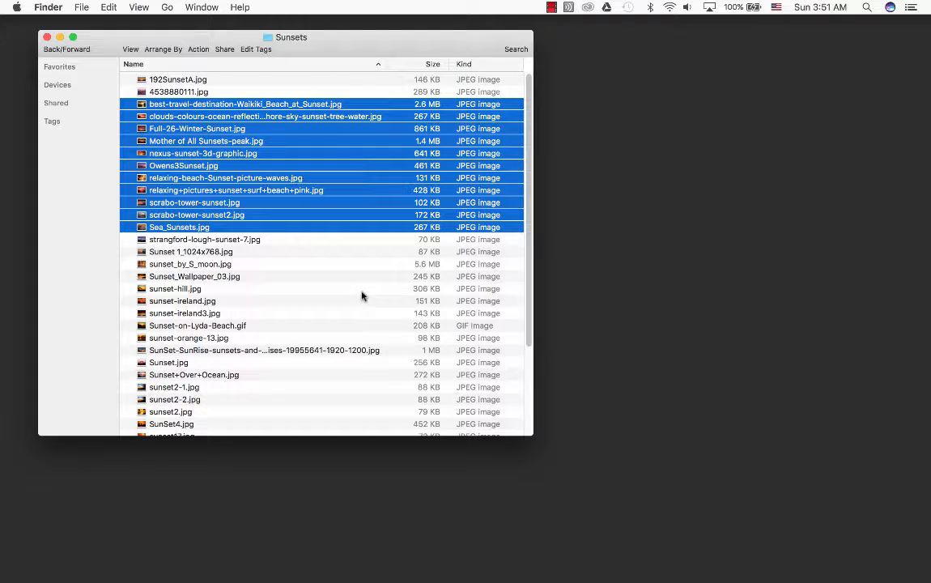
mouse_move(370, 294)
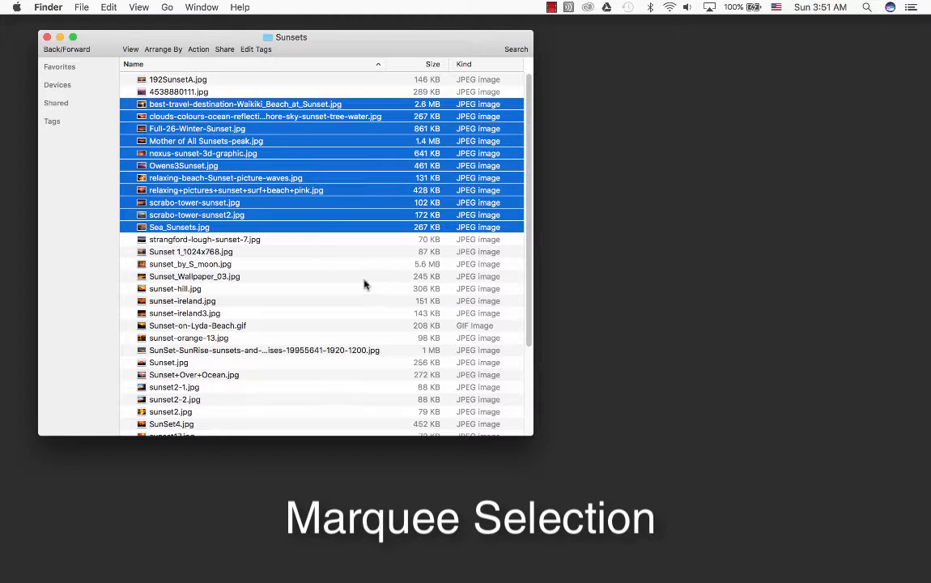
Select only Sunset_Wallpaper_03.jpg, dropping the twelve-file range.
left_click(194, 276)
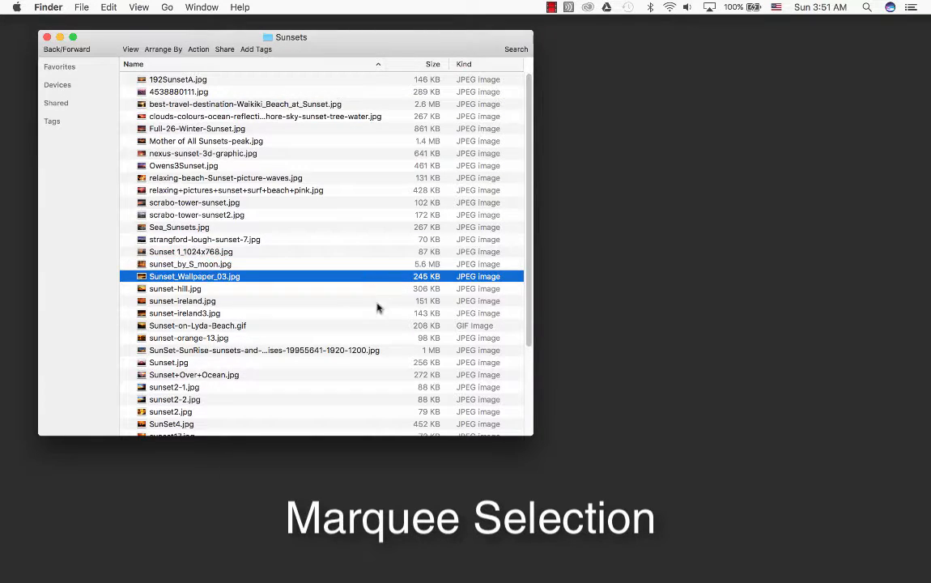